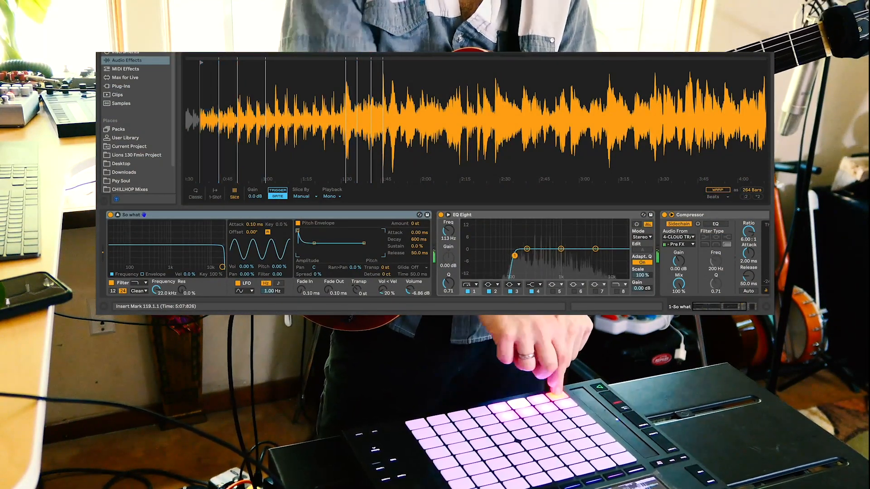
Start a new Live Set with one empty MIDI track, showing the User Library
{"action": "left_click", "coordinate": [521, 393]}
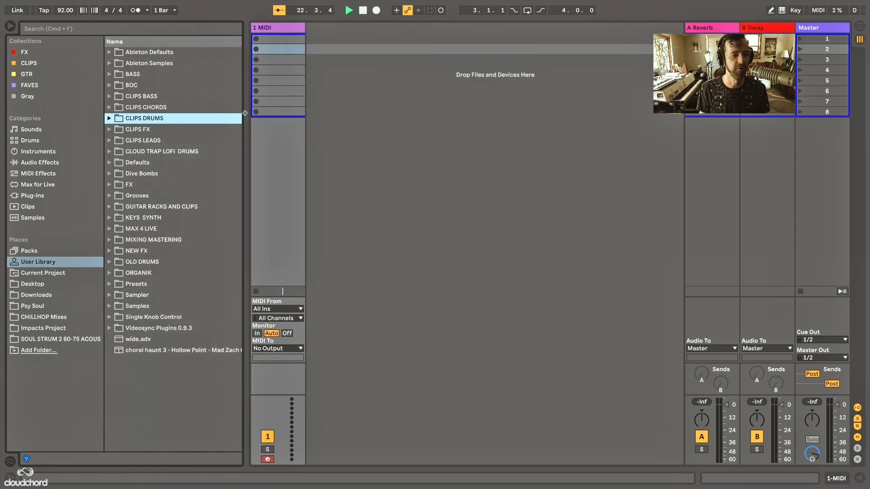
Search Downloads for 'so what' and preview So what.mp3
{"action": "left_click", "coordinate": [36, 294]}
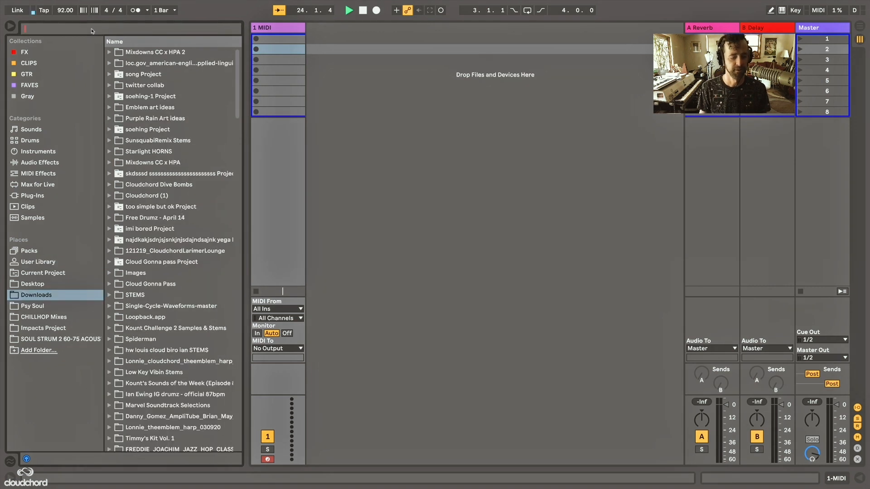
{"action": "type", "text": "so what"}
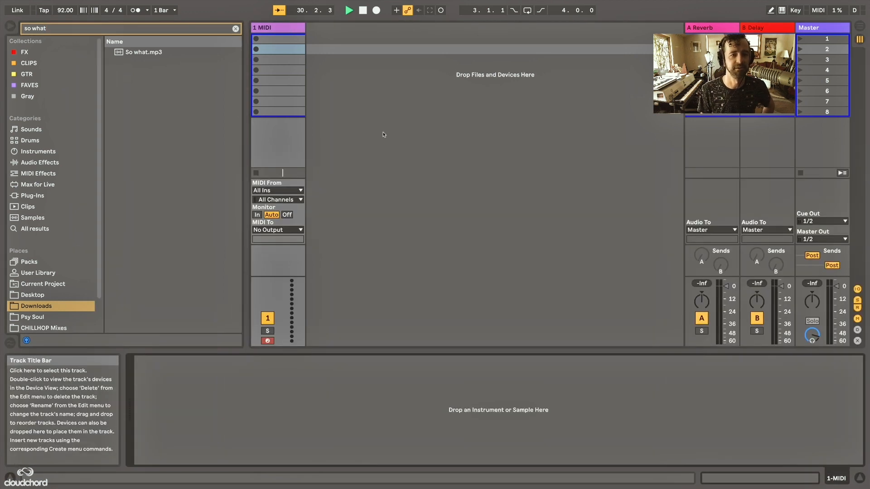
{"action": "mouse_move", "coordinate": [143, 51]}
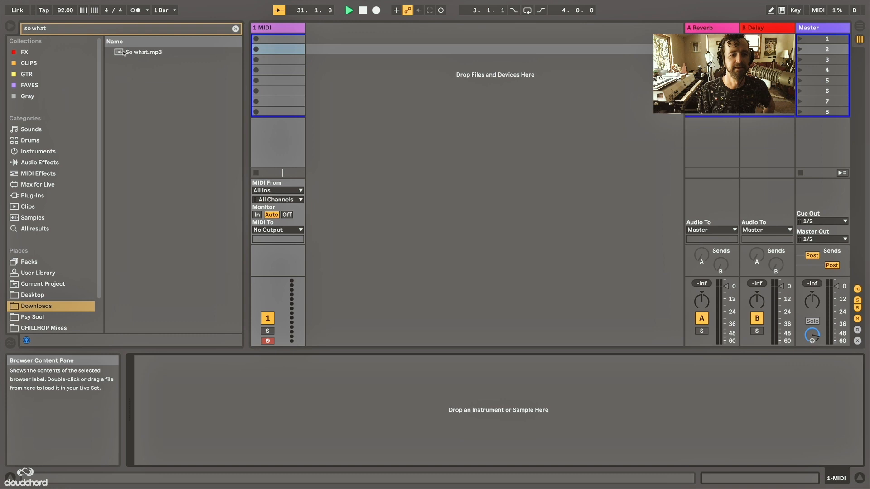
{"action": "left_click", "coordinate": [143, 52]}
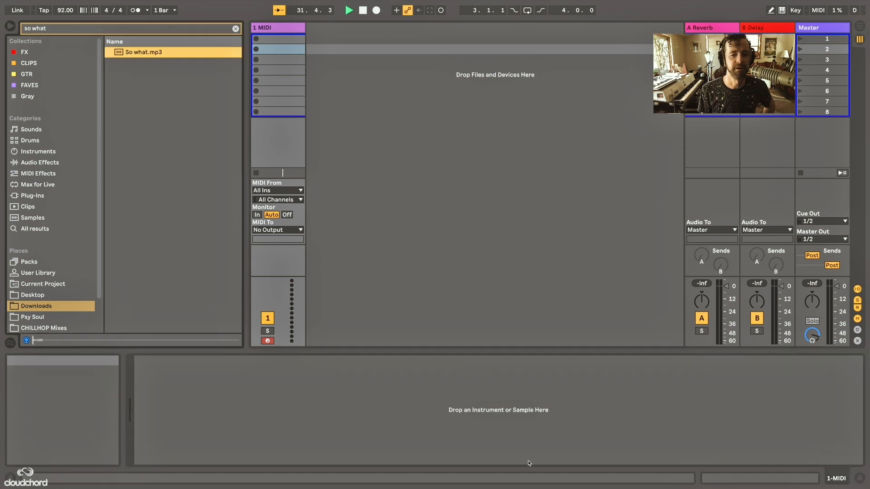
{"action": "mouse_move", "coordinate": [113, 60]}
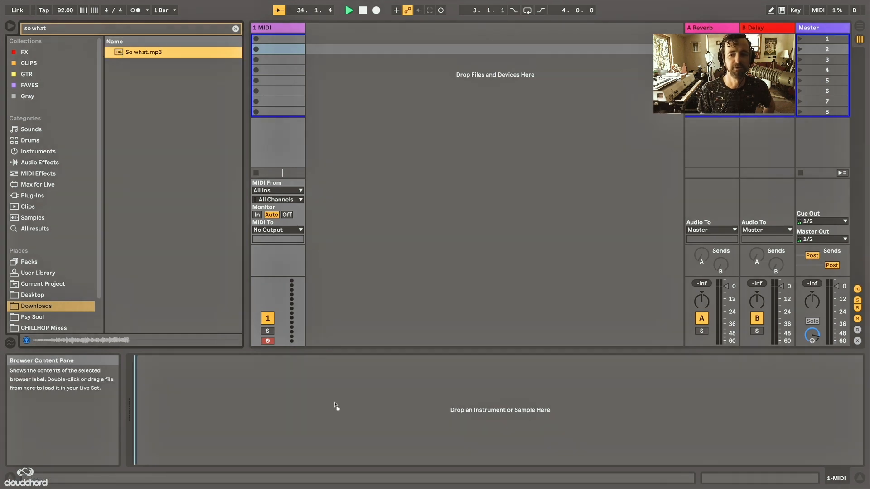
Load So what.mp3 into Simpler on the MIDI track and switch to Slice mode
{"action": "double_click", "coordinate": [143, 51]}
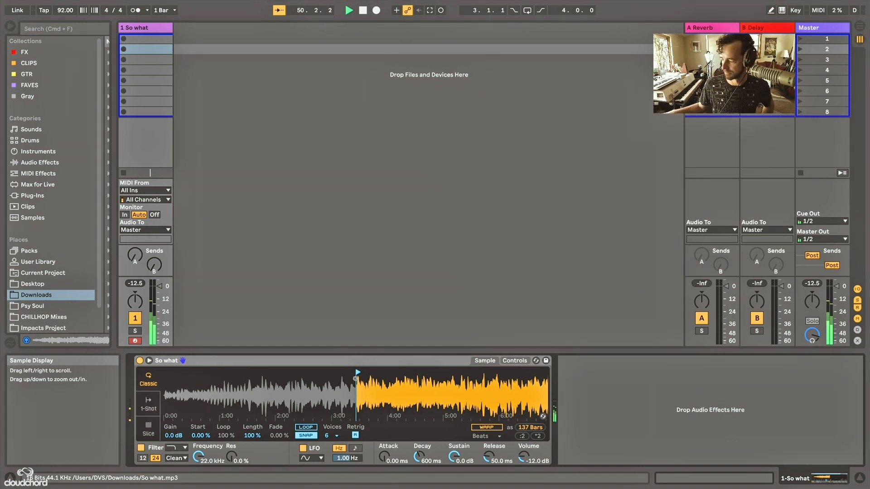
{"action": "left_click", "coordinate": [148, 404]}
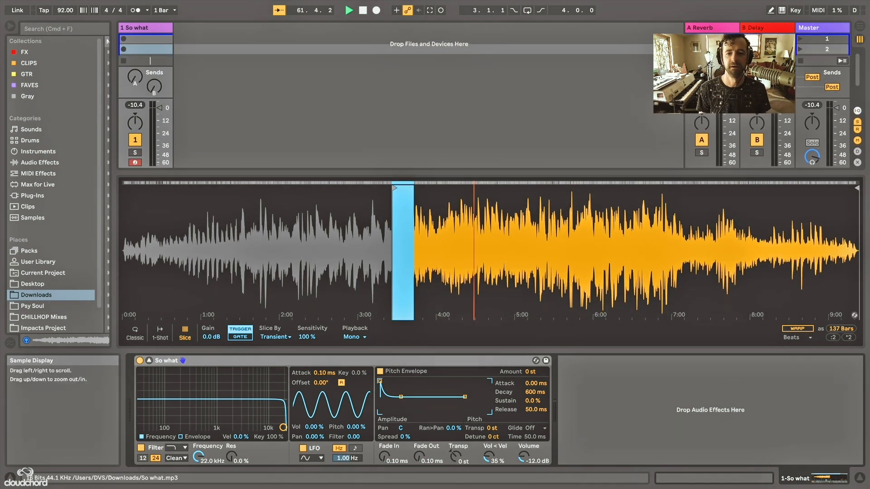
{"action": "mouse_move", "coordinate": [240, 333]}
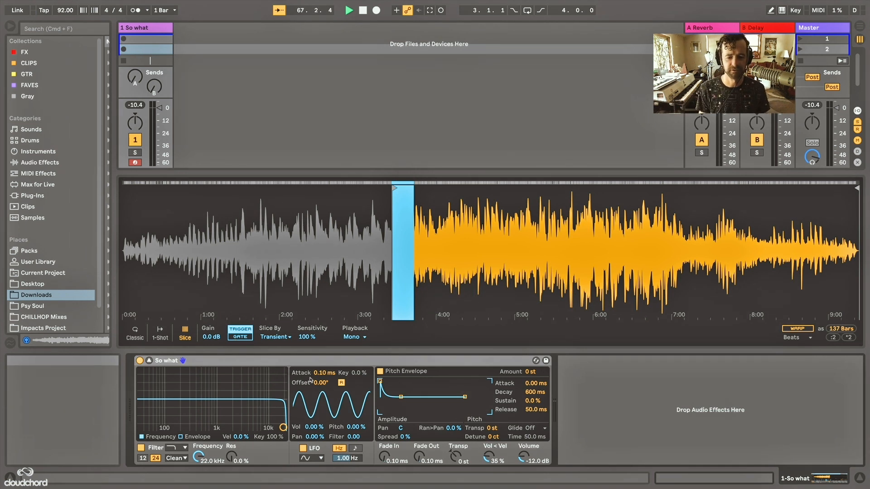
{"action": "mouse_move", "coordinate": [184, 333]}
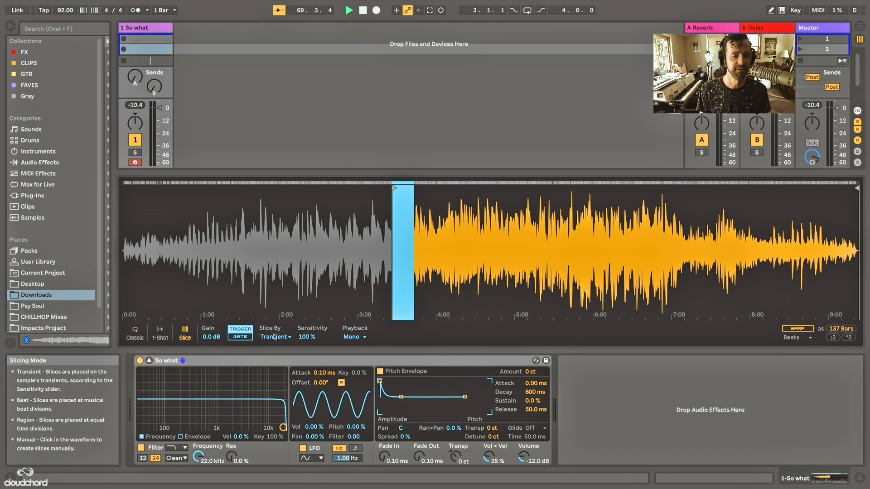
Change Simpler's Slice By from Transient to Beat at 1/4 division
{"action": "left_click", "coordinate": [276, 336]}
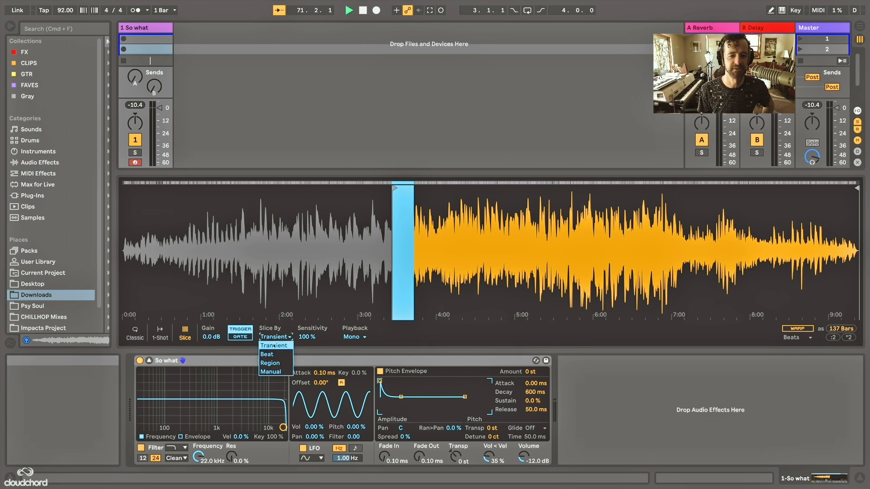
{"action": "left_click", "coordinate": [267, 355]}
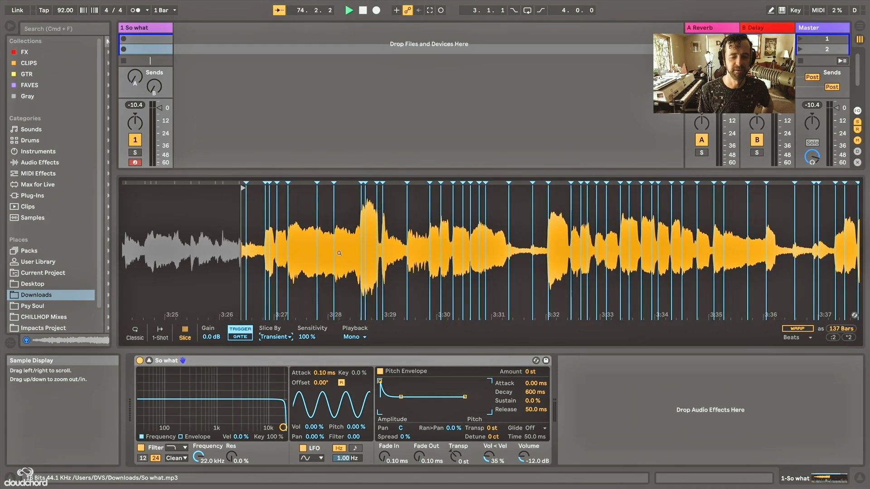
{"action": "left_click", "coordinate": [276, 336]}
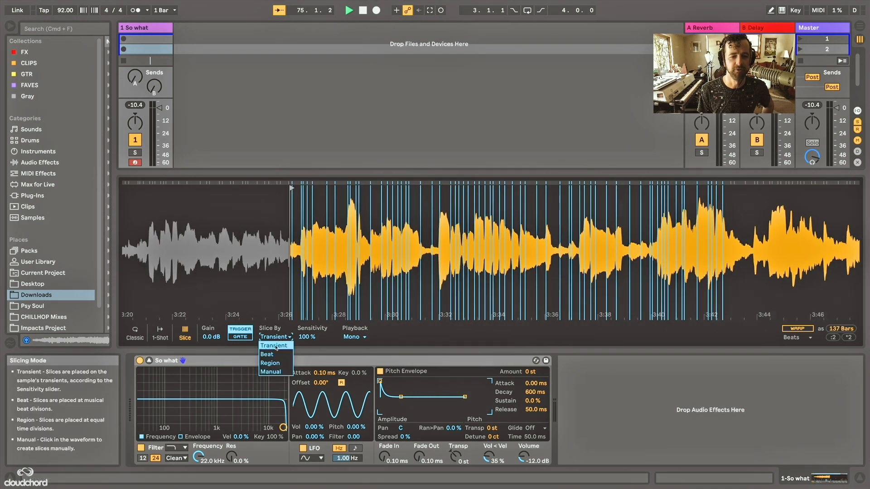
{"action": "left_click", "coordinate": [267, 354]}
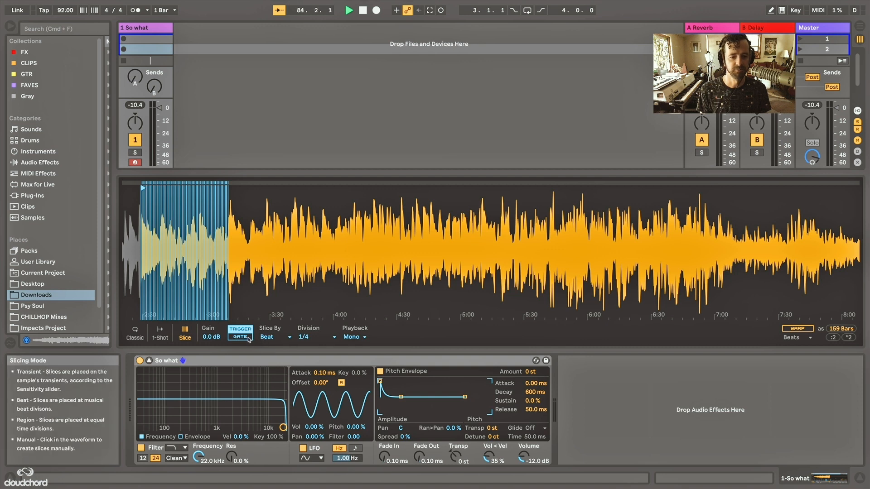
{"action": "left_click", "coordinate": [276, 336]}
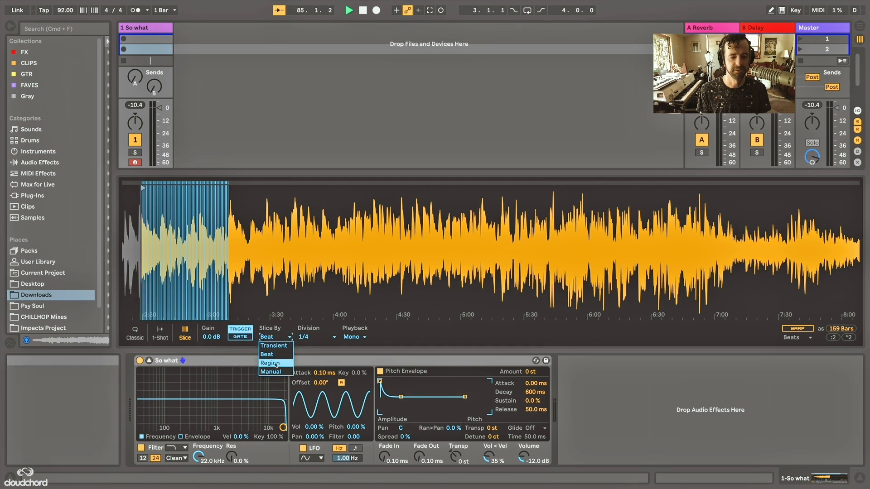
{"action": "left_click", "coordinate": [271, 363]}
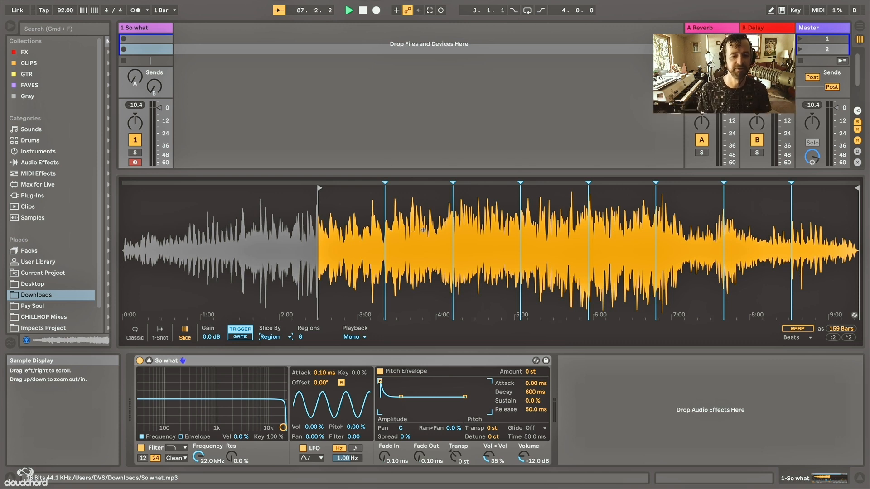
{"action": "left_click", "coordinate": [274, 336]}
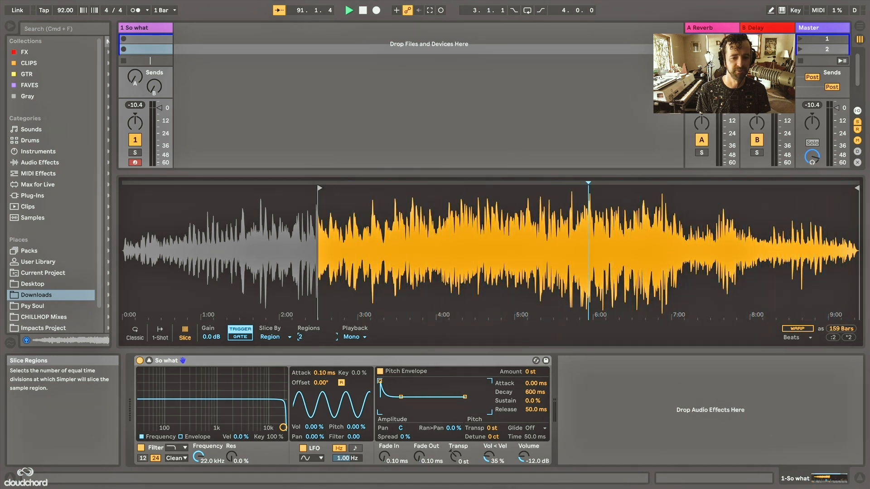
{"action": "left_click", "coordinate": [353, 337]}
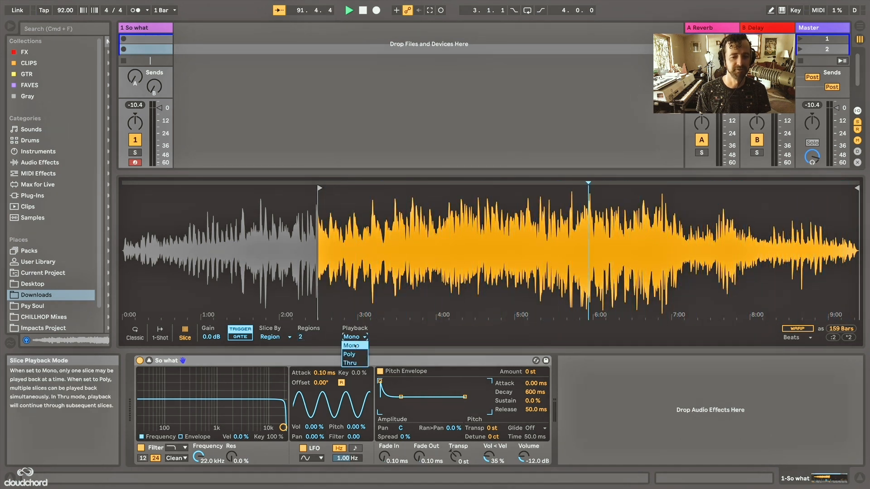
{"action": "left_click", "coordinate": [350, 346]}
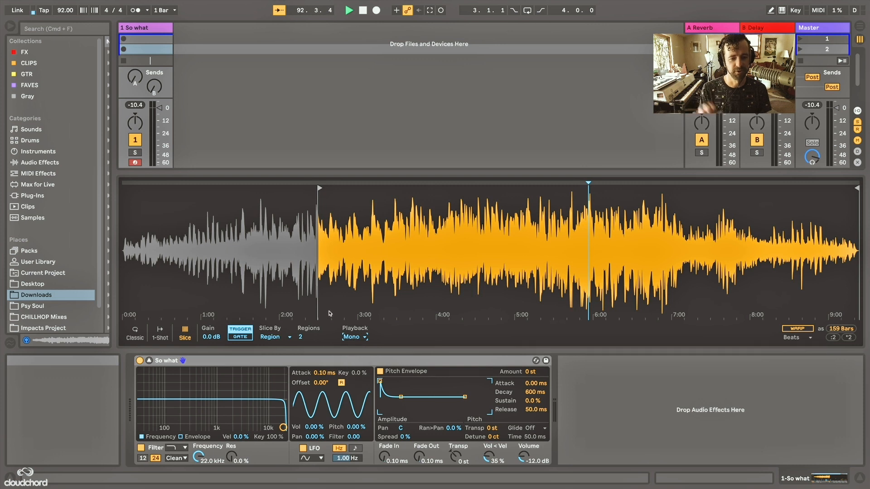
{"action": "left_click", "coordinate": [353, 336]}
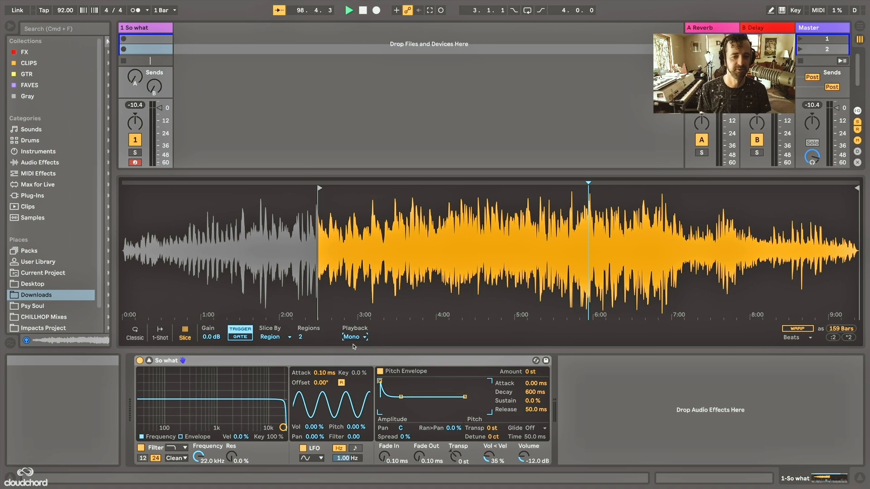
Set Simpler's Slice By option to Manual
{"action": "left_click", "coordinate": [274, 337]}
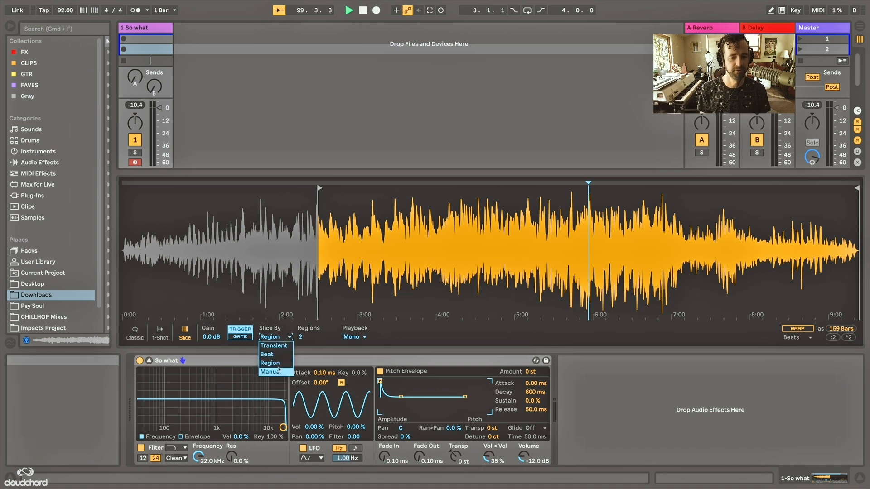
{"action": "left_click", "coordinate": [271, 371]}
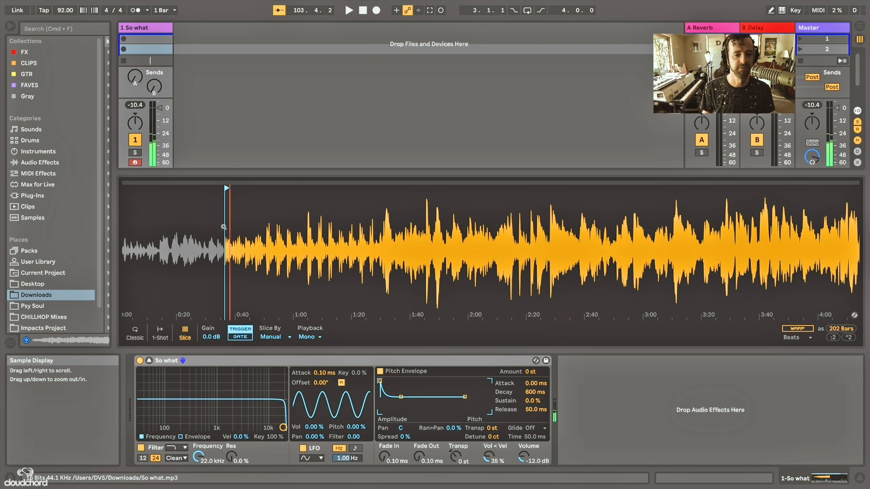
{"action": "mouse_move", "coordinate": [240, 333]}
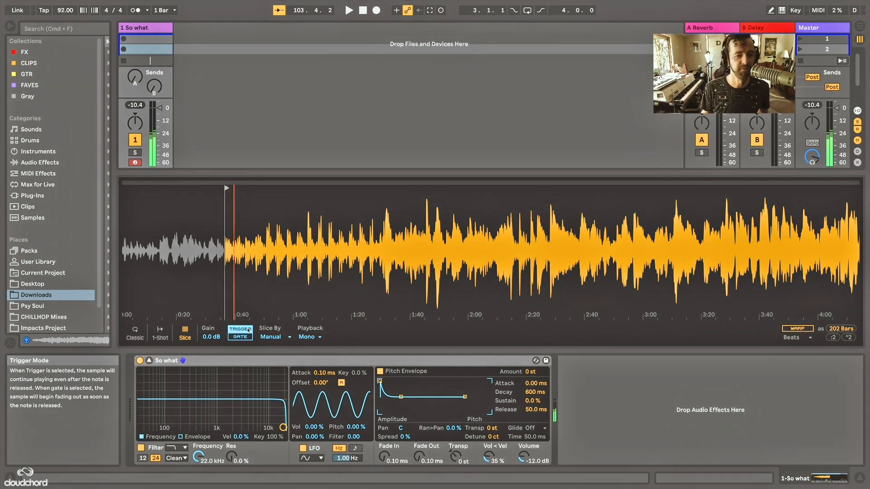
{"action": "left_click", "coordinate": [240, 336]}
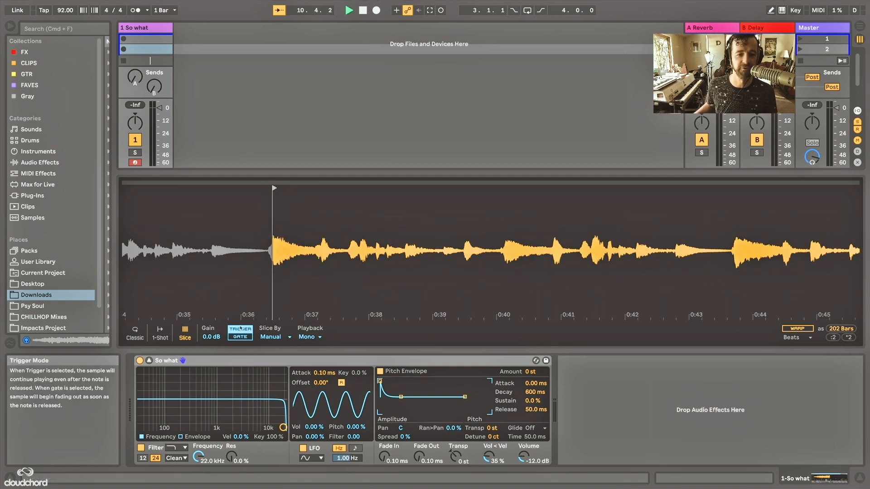
Add three slice markers in the So what waveform, making four slices
{"action": "left_click", "coordinate": [360, 249]}
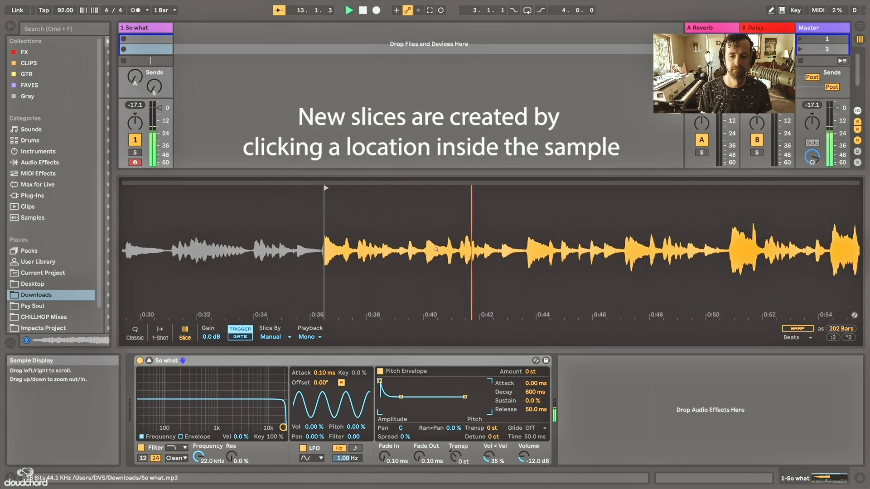
{"action": "left_click", "coordinate": [526, 248]}
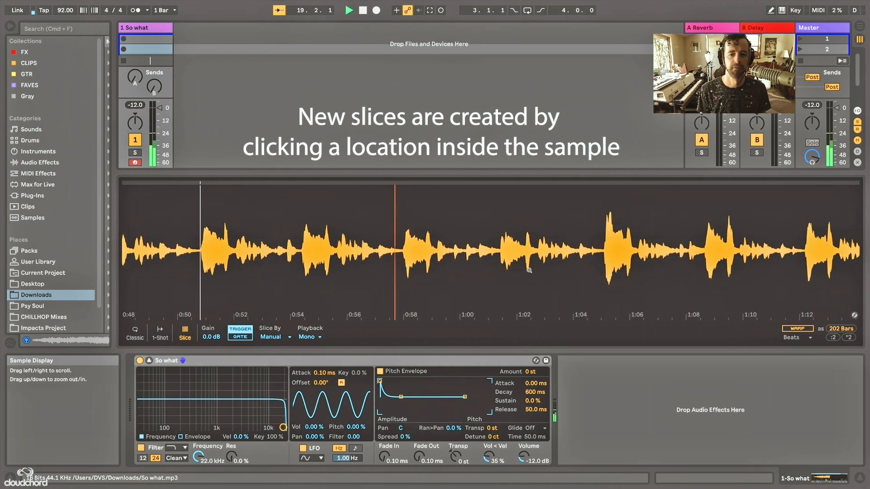
{"action": "left_click", "coordinate": [451, 249]}
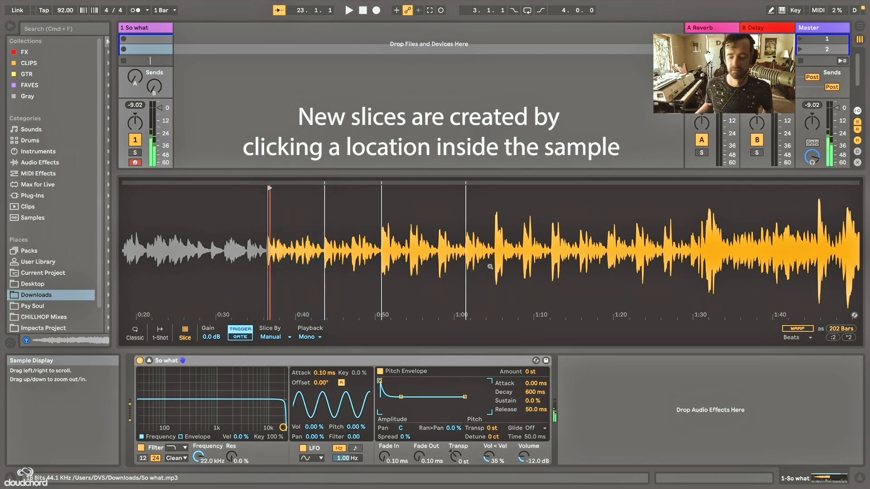
{"action": "left_click", "coordinate": [327, 250]}
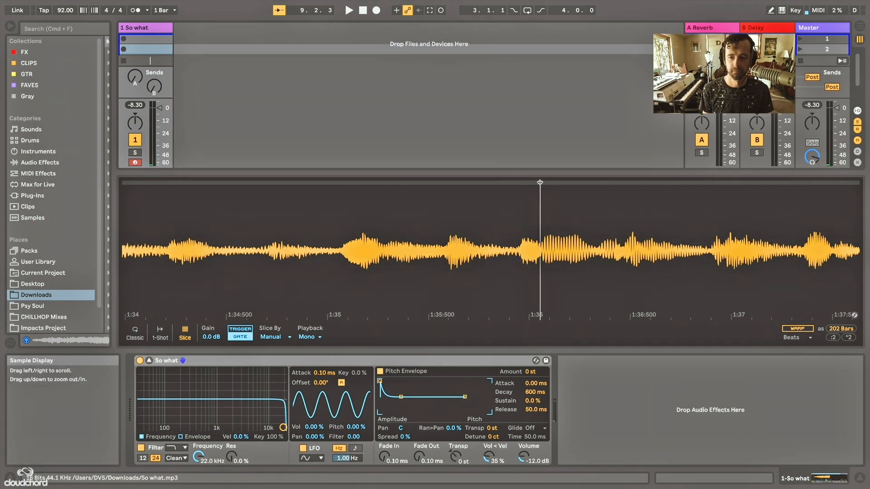
Drag the slice marker near 1:36 to fine-tune its position
{"action": "left_click", "coordinate": [348, 10]}
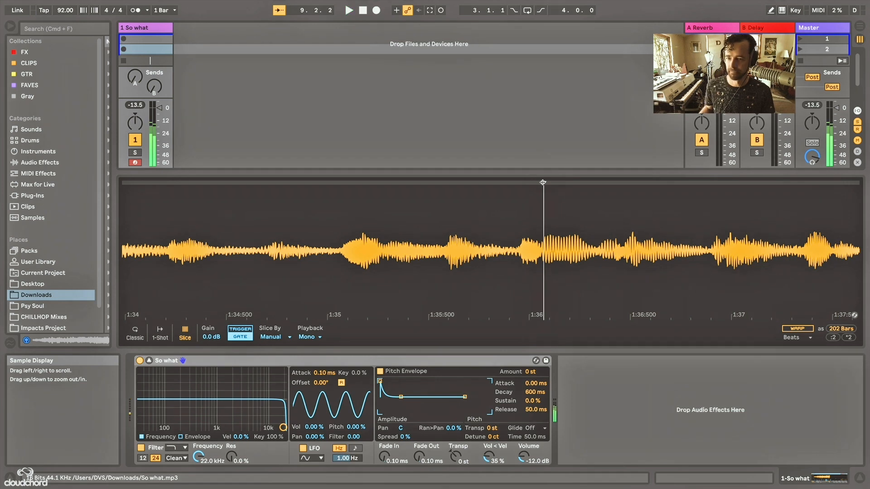
{"action": "left_click_drag", "start_coordinate": [533, 244], "coordinate": [719, 244]}
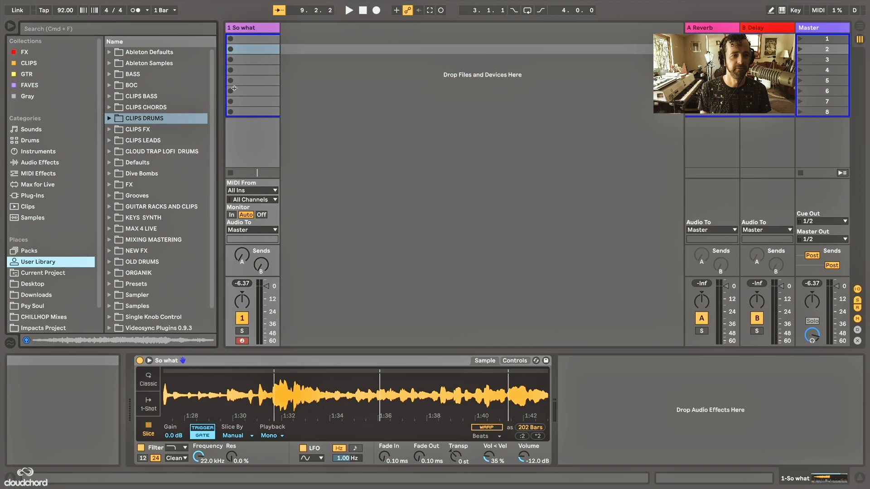
Drag FJ_85_Drums_15 from the CLIPS DRUMS Breakbeats folder onto a new track
{"action": "left_click", "coordinate": [109, 118]}
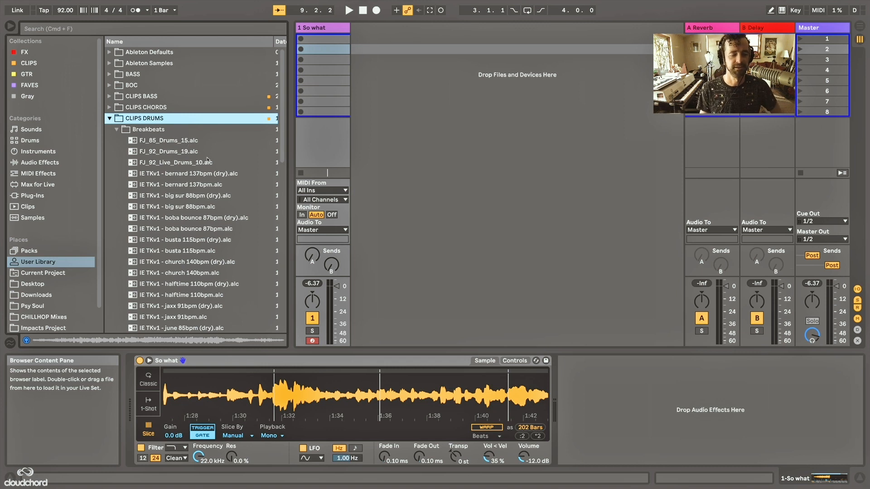
{"action": "left_click_drag", "start_coordinate": [166, 140], "coordinate": [377, 90]}
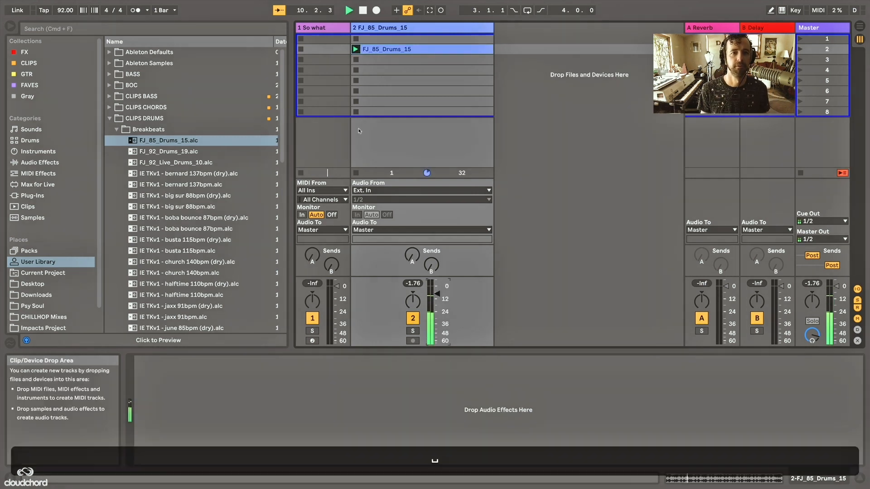
Raise the So what Simpler's output volume from -12 dB
{"action": "left_click", "coordinate": [323, 38]}
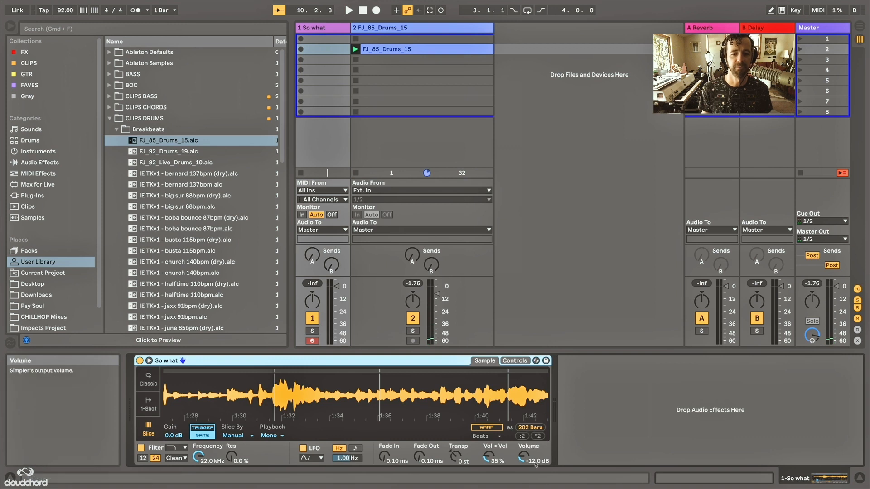
{"action": "left_click_drag", "start_coordinate": [534, 458], "coordinate": [534, 438]}
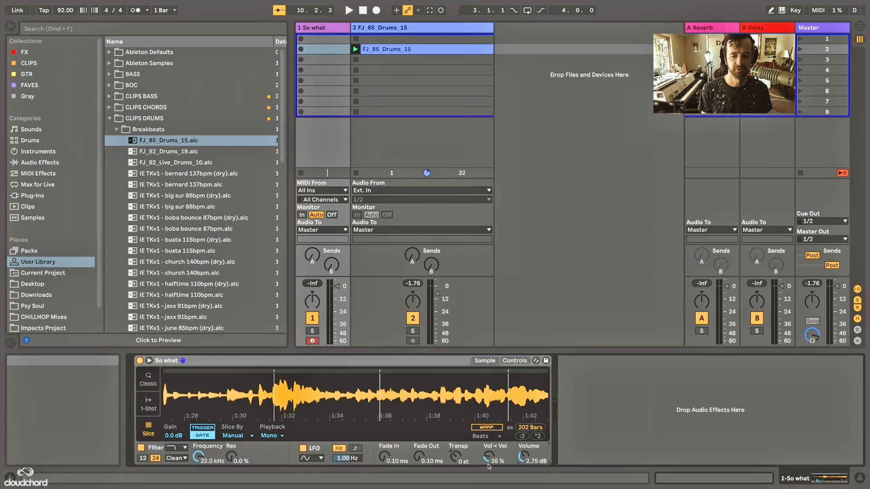
{"action": "mouse_move", "coordinate": [492, 455]}
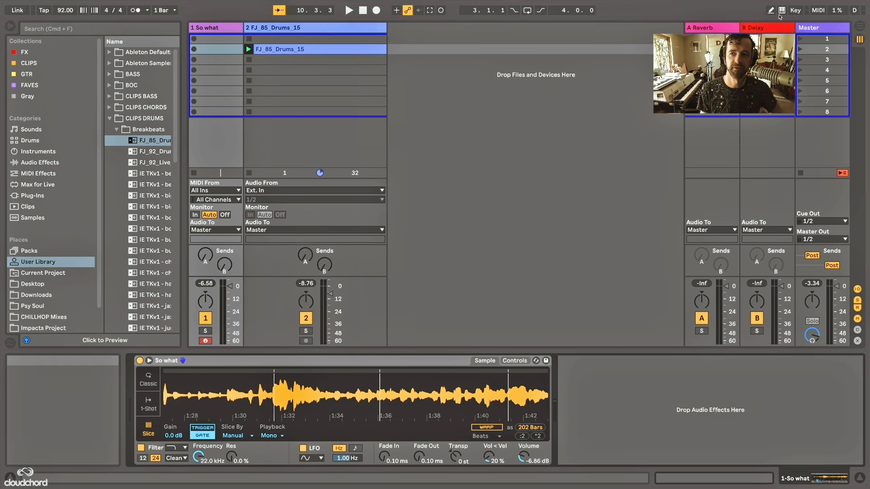
{"action": "mouse_move", "coordinate": [781, 10]}
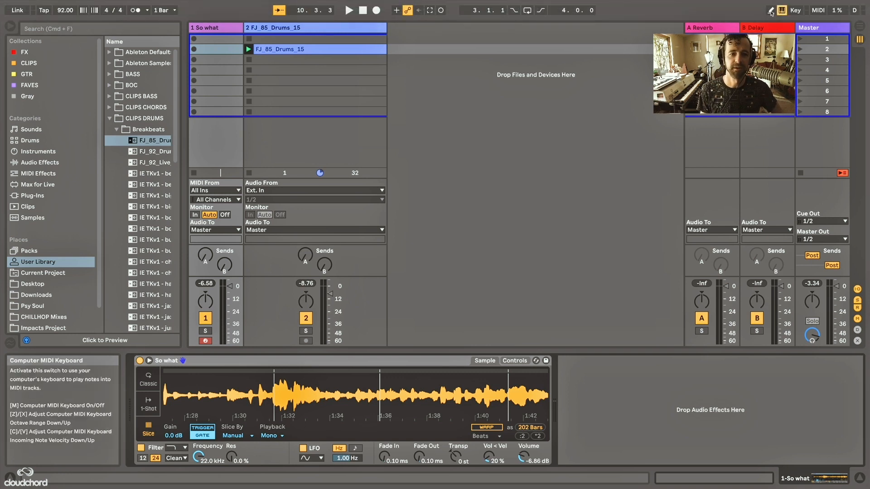
Turn on the Computer MIDI Keyboard in the control bar
{"action": "left_click", "coordinate": [215, 49]}
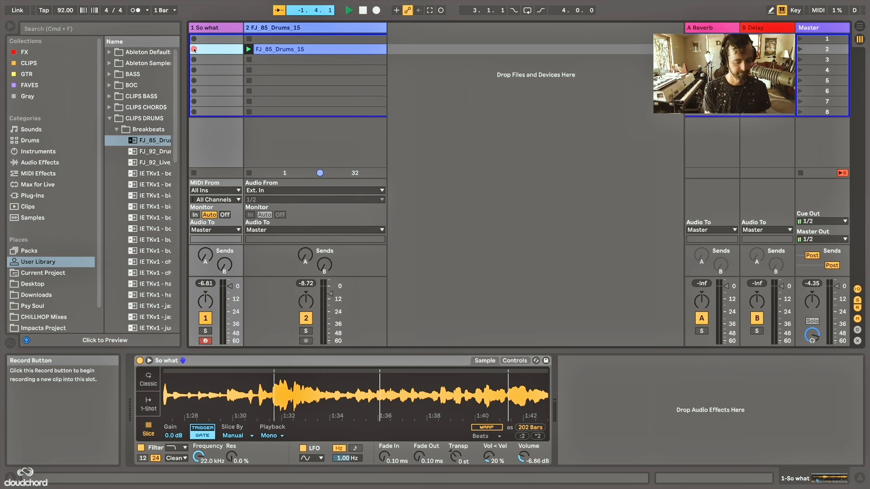
{"action": "left_click", "coordinate": [195, 49]}
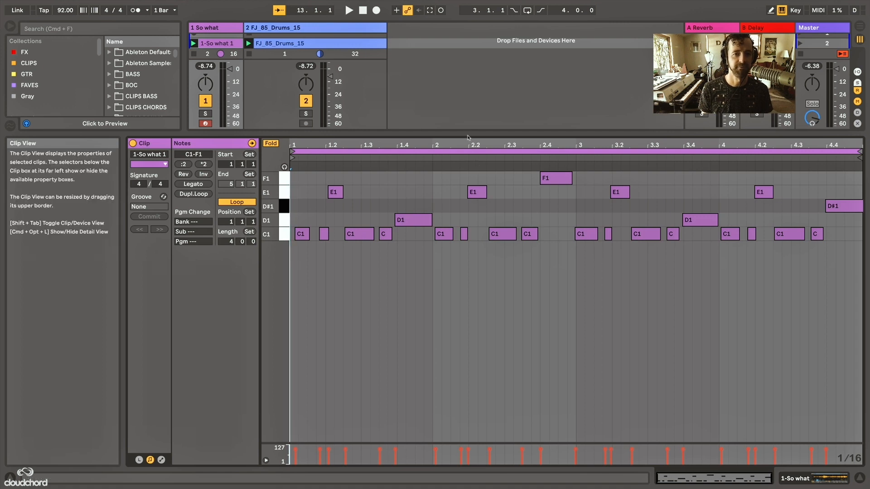
{"action": "mouse_move", "coordinate": [283, 231]}
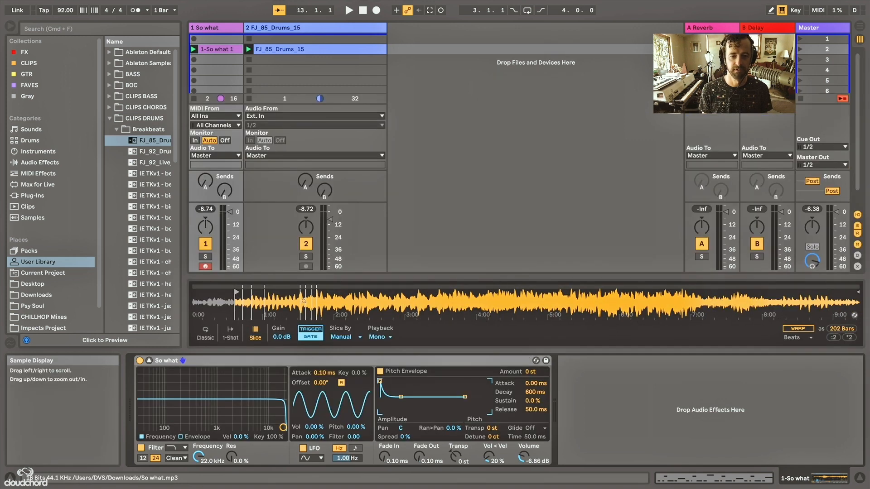
Select the 1-So what 1 clip and open its notes in the MIDI Note Editor
{"action": "left_click", "coordinate": [216, 49]}
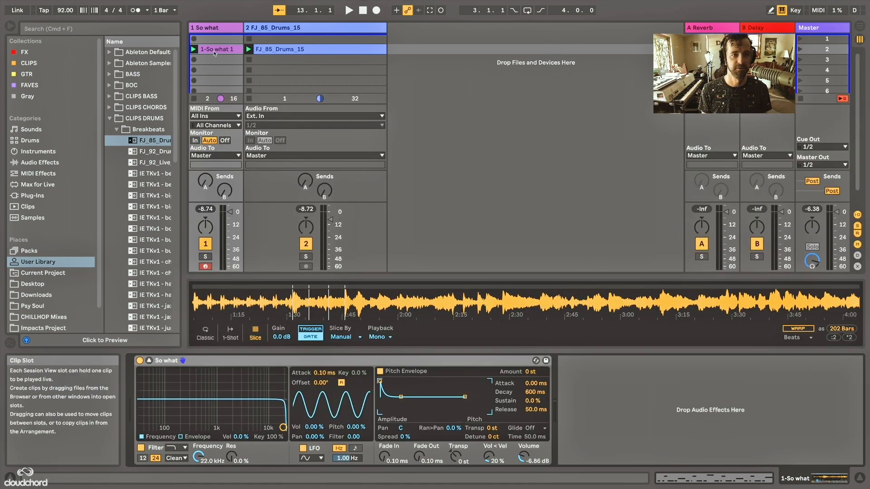
{"action": "double_click", "coordinate": [215, 49]}
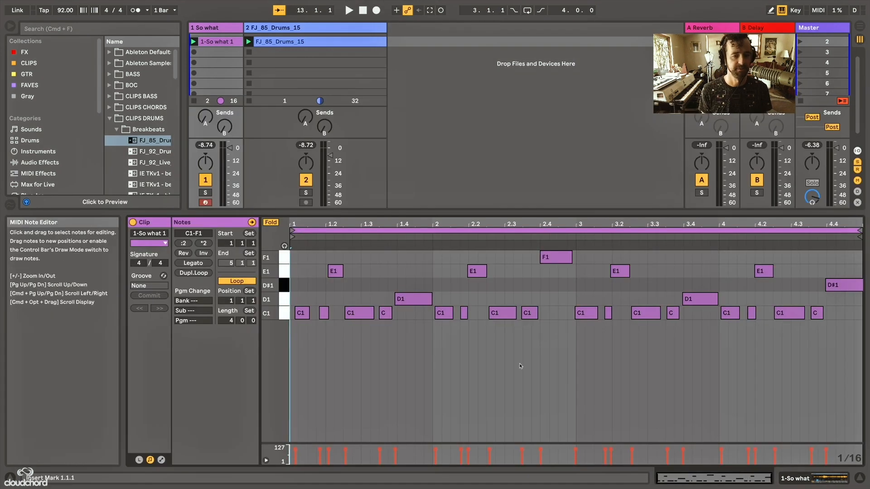
Select the final D#1 note of the So what clip so it can be moved to F1
{"action": "left_click", "coordinate": [348, 10]}
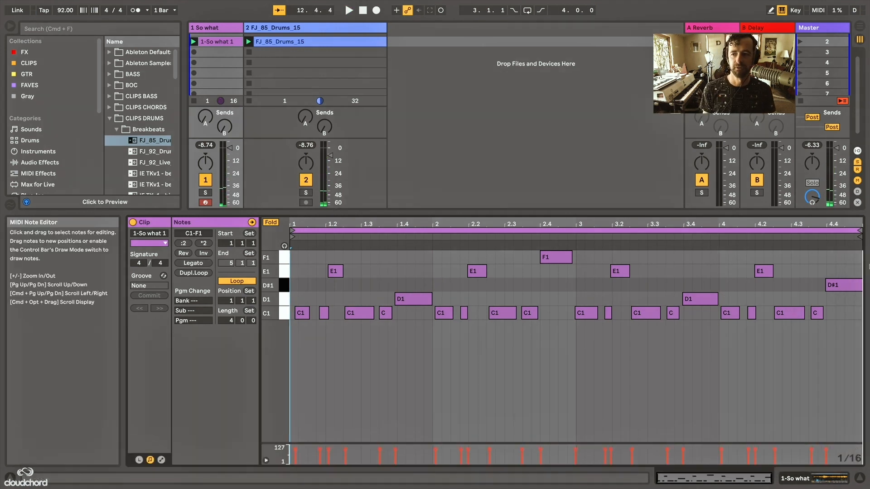
{"action": "left_click", "coordinate": [842, 284]}
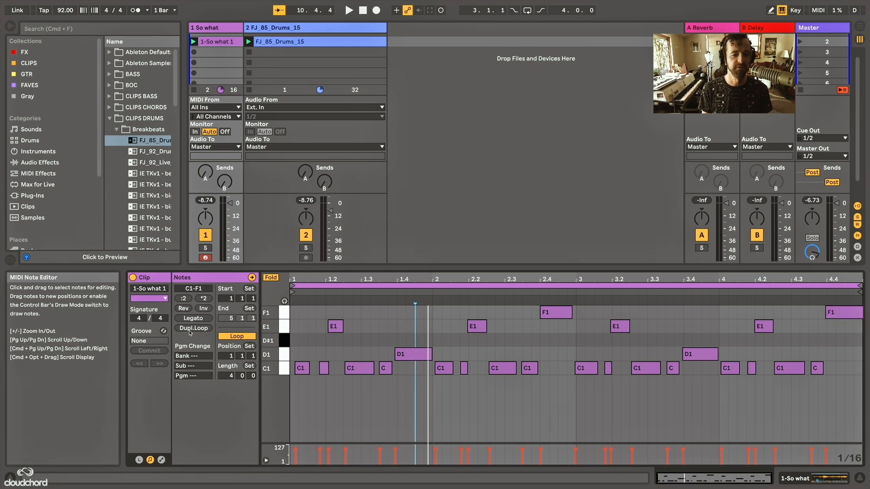
Select the FJ_85_Drums_15 breakbeat clip to show it in the Sample Editor
{"action": "left_click", "coordinate": [193, 328]}
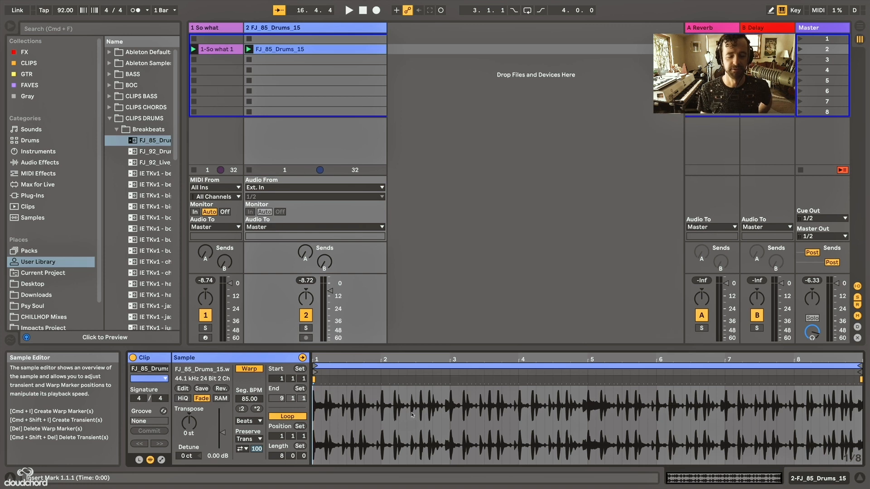
Convert the FJ_85_Drums_15 breakbeat to a new MIDI drum track via the waveform's context menu
{"action": "right_click", "coordinate": [410, 414]}
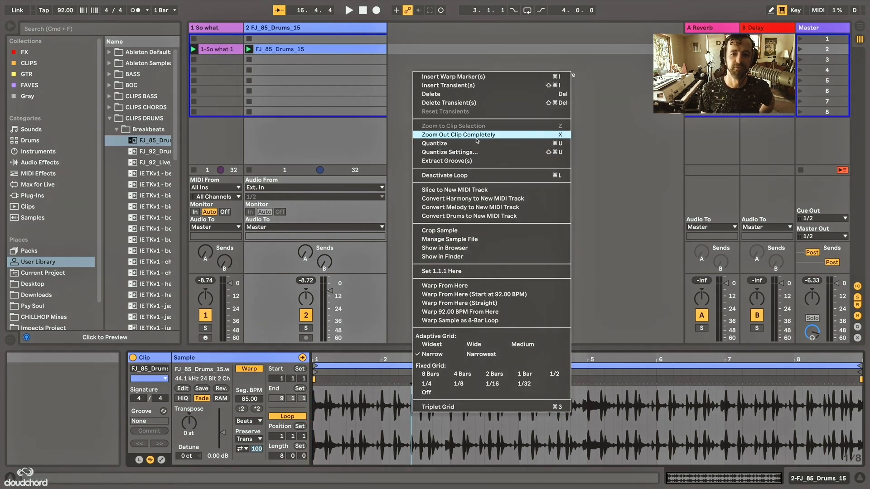
{"action": "mouse_move", "coordinate": [468, 216]}
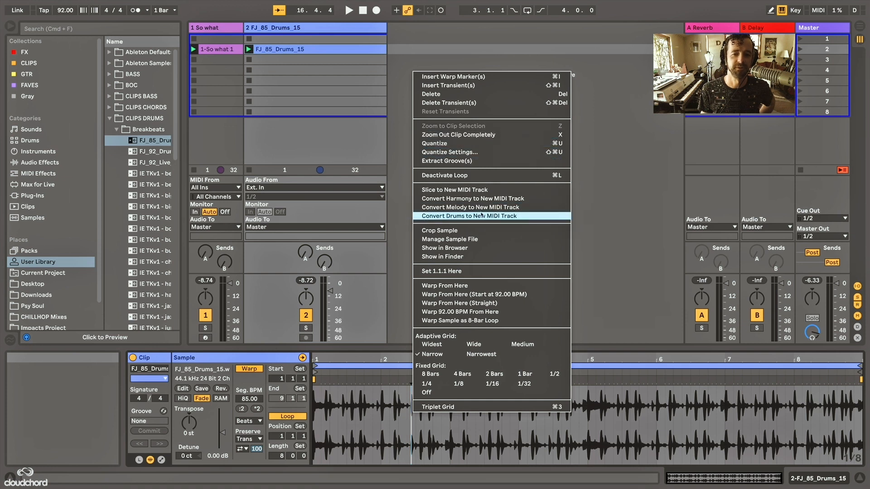
{"action": "left_click", "coordinate": [468, 216]}
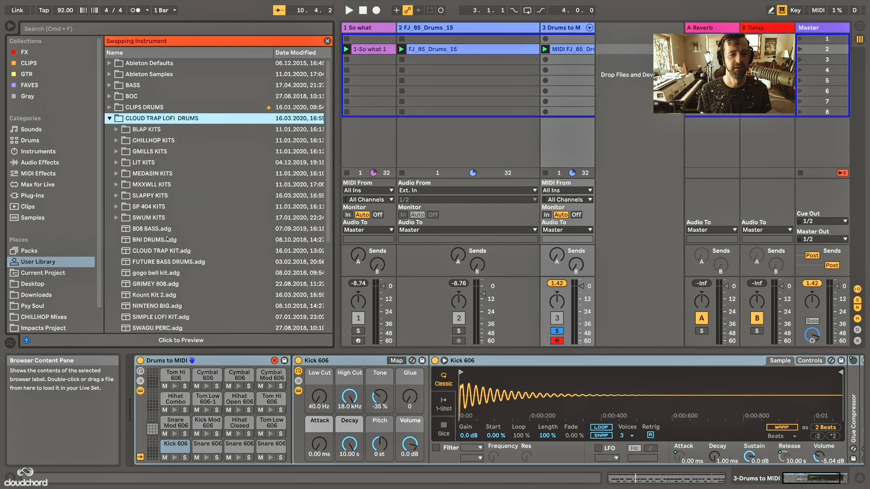
Load CLOUD TRAP KIT.adg onto the converted drum track
{"action": "scroll", "scroll_direction": "down", "scroll_amount": 3}
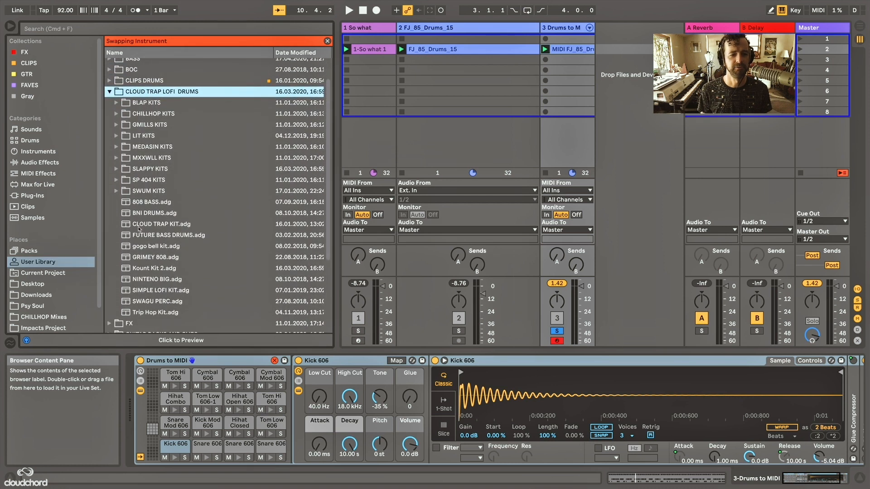
{"action": "double_click", "coordinate": [162, 224]}
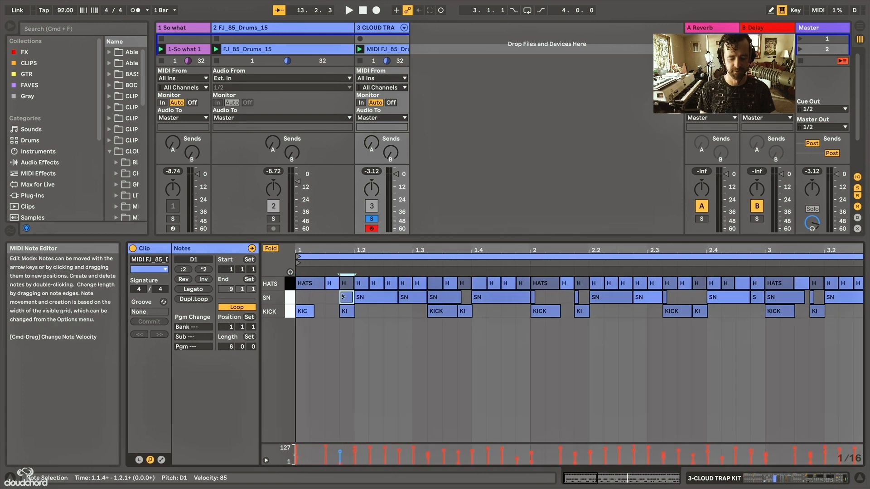
Select a snare note in the trap clip and edit the clip's Loop Length
{"action": "left_click", "coordinate": [410, 296]}
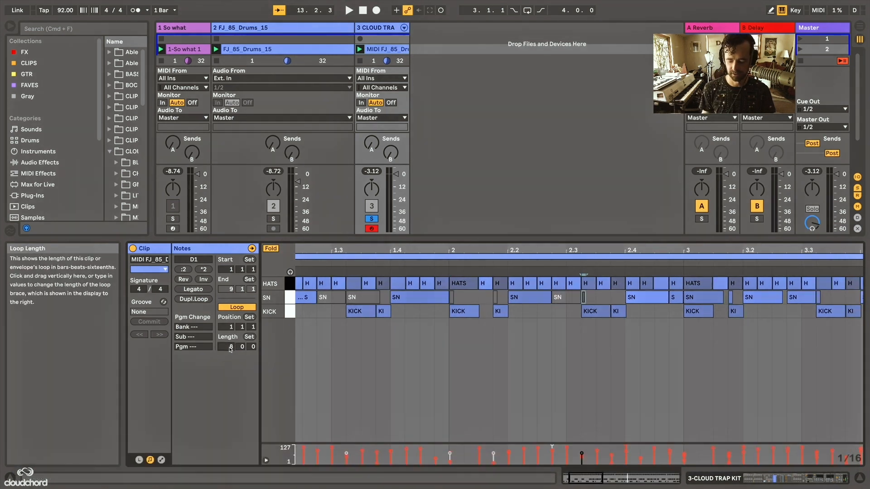
{"action": "left_click", "coordinate": [672, 296]}
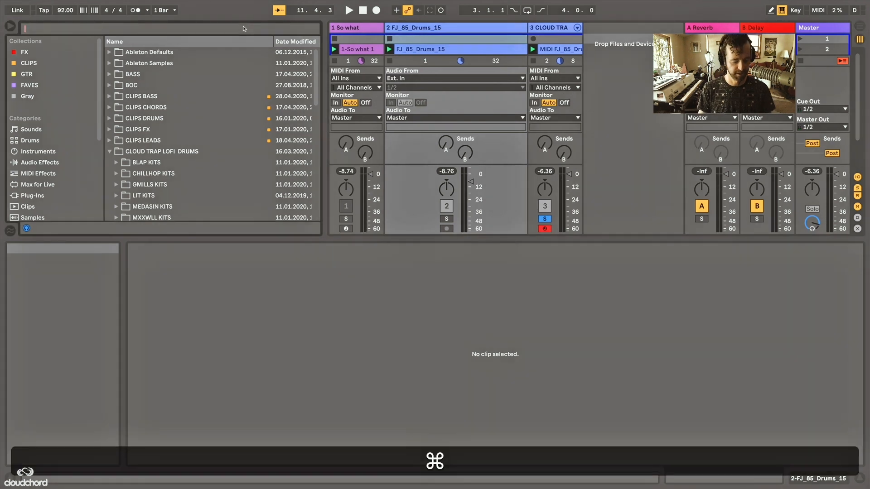
Load the LOW CUT.aupreset on the breakbeat track and lower its volume fader slightly
{"action": "type", "text": "low cut"}
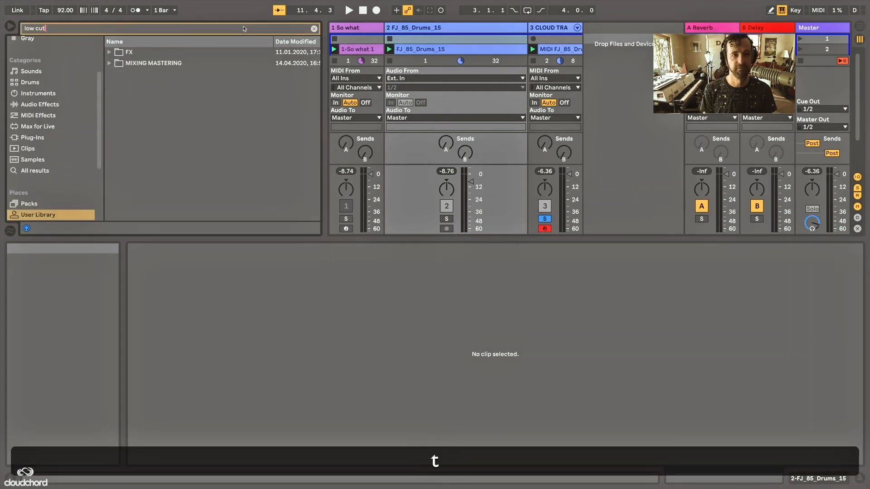
{"action": "left_click", "coordinate": [128, 52]}
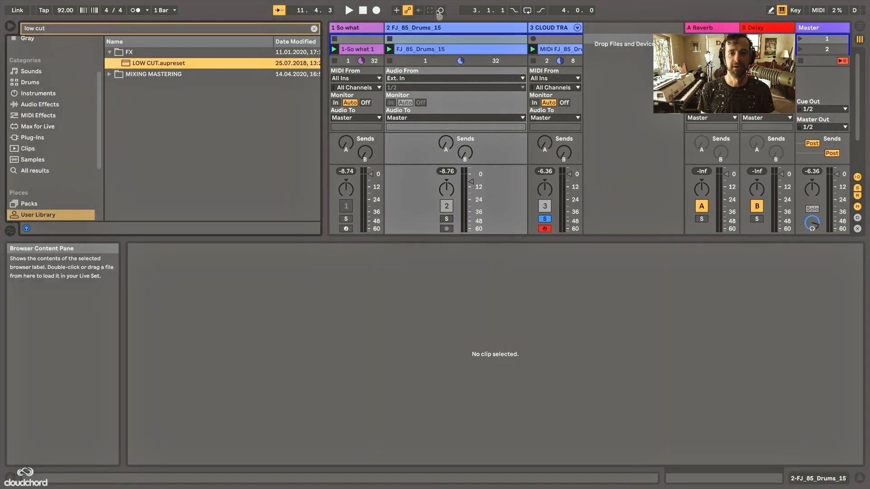
{"action": "double_click", "coordinate": [158, 62]}
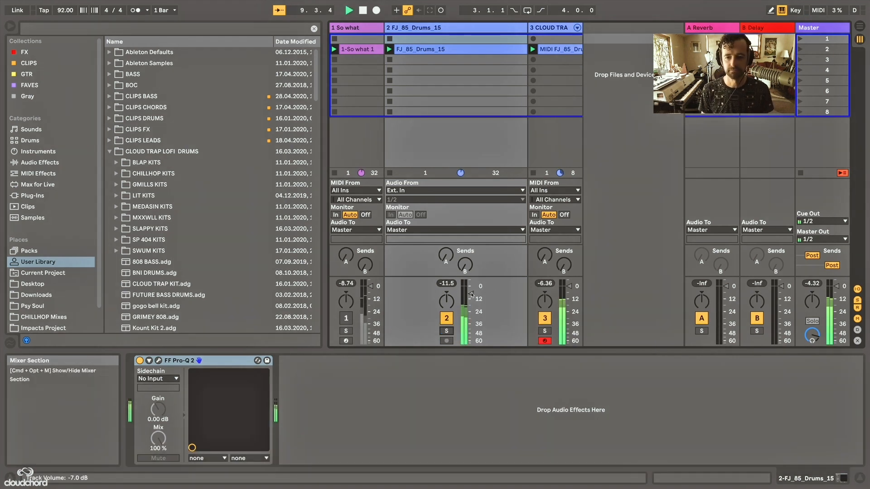
{"action": "left_click_drag", "start_coordinate": [447, 299], "coordinate": [446, 291]}
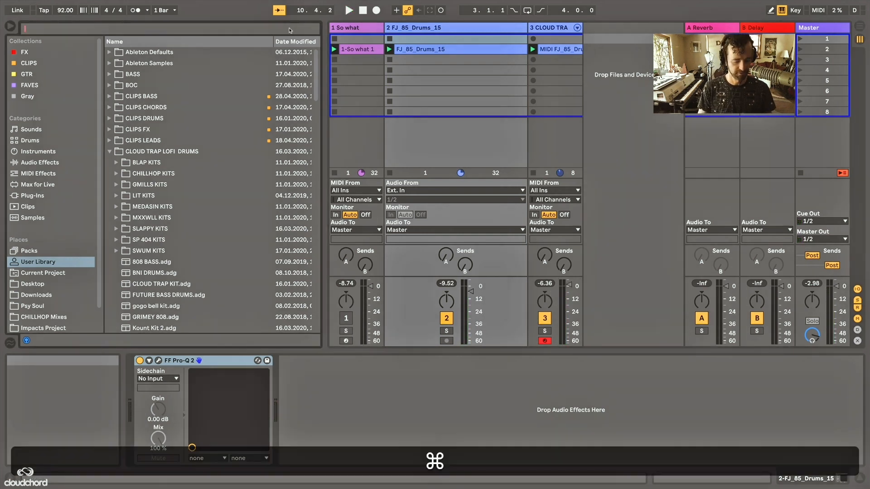
Add a Compressor from Audio Effects to the drum track and enable its Sidechain
{"action": "type", "text": "comp"}
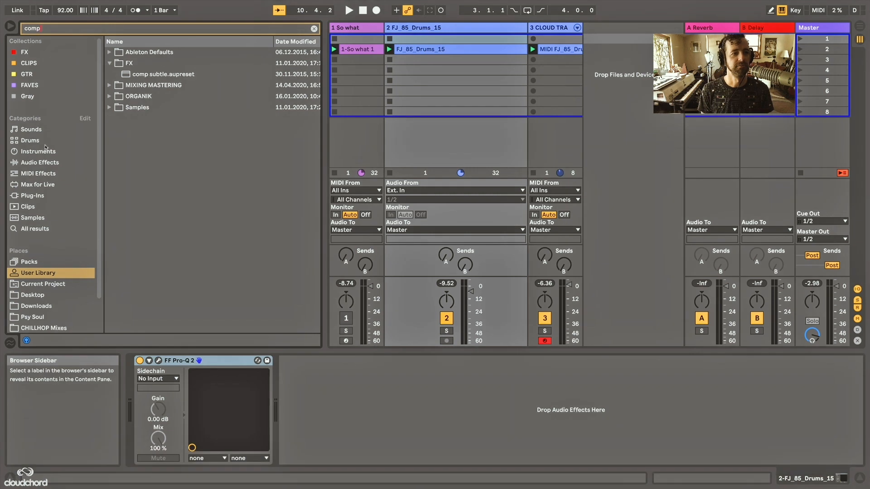
{"action": "left_click", "coordinate": [39, 162]}
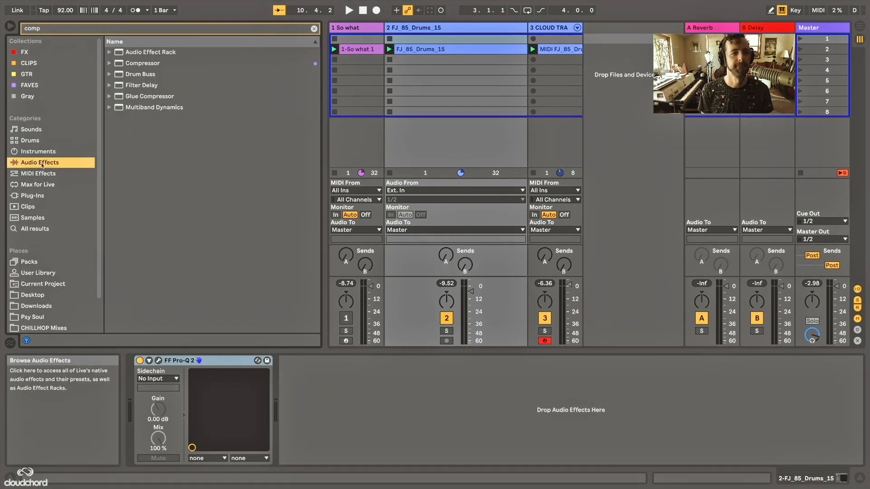
{"action": "left_click", "coordinate": [143, 62]}
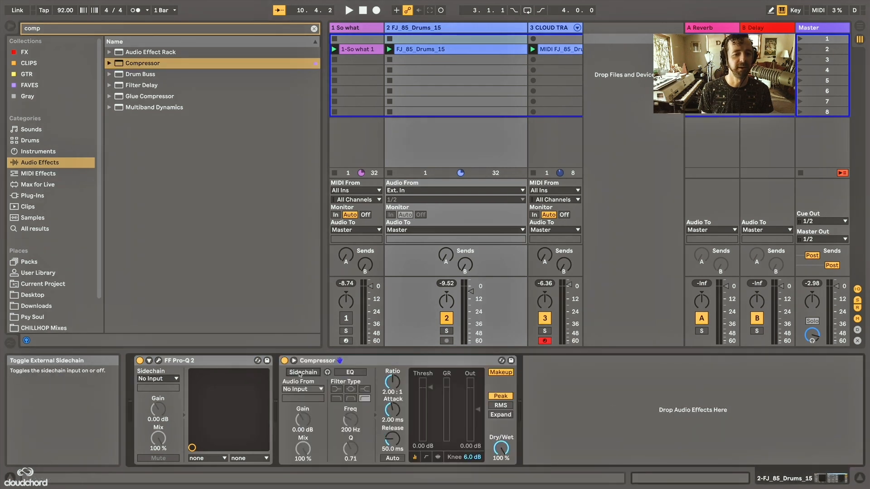
{"action": "left_click", "coordinate": [303, 388]}
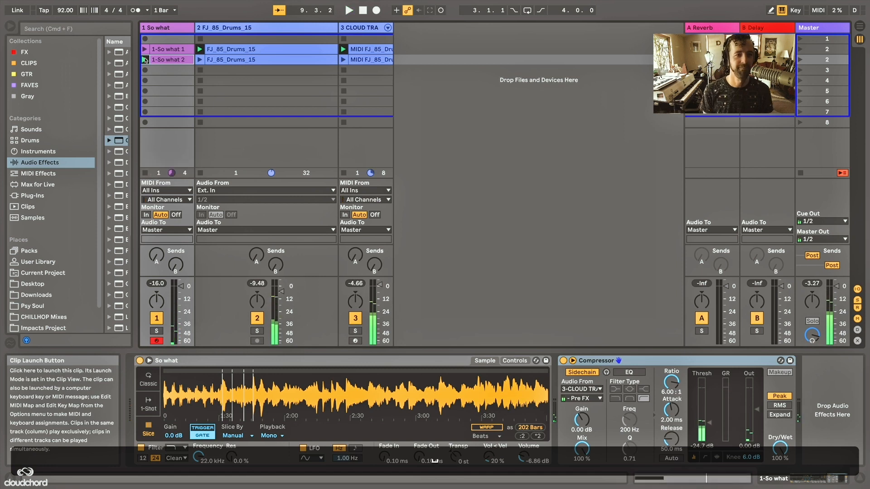
Launch the second So what chop clip, then duplicate the So what track
{"action": "left_click", "coordinate": [166, 59]}
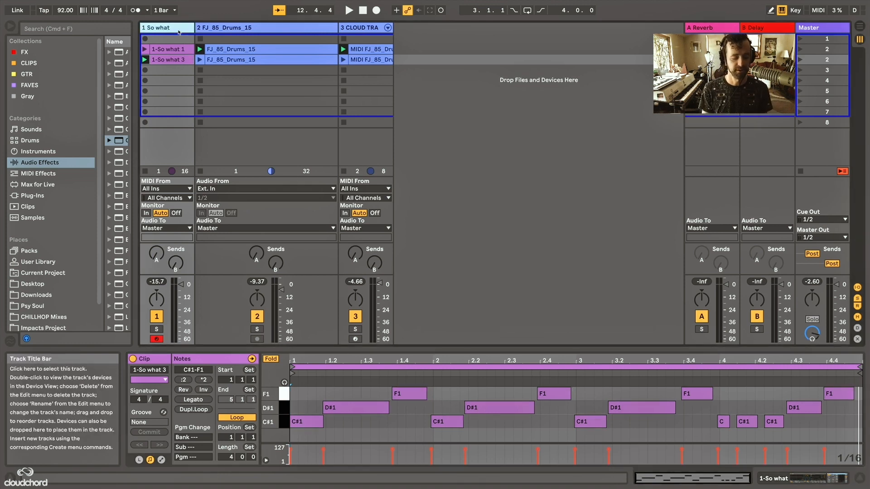
{"action": "key", "text": "cmd+d"}
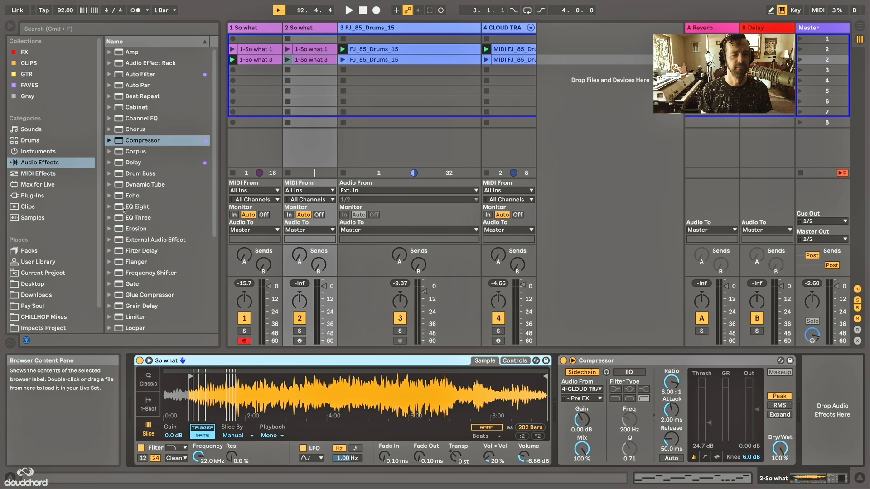
Add EQ Eight to the 'sub' track and set its low-pass cutoff near 120 Hz
{"action": "left_click", "coordinate": [137, 206]}
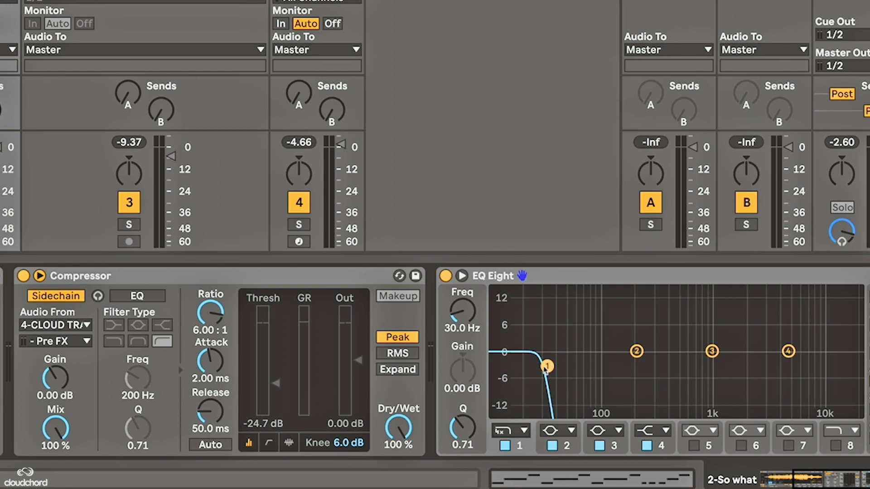
{"action": "left_click_drag", "start_coordinate": [546, 366], "coordinate": [613, 367]}
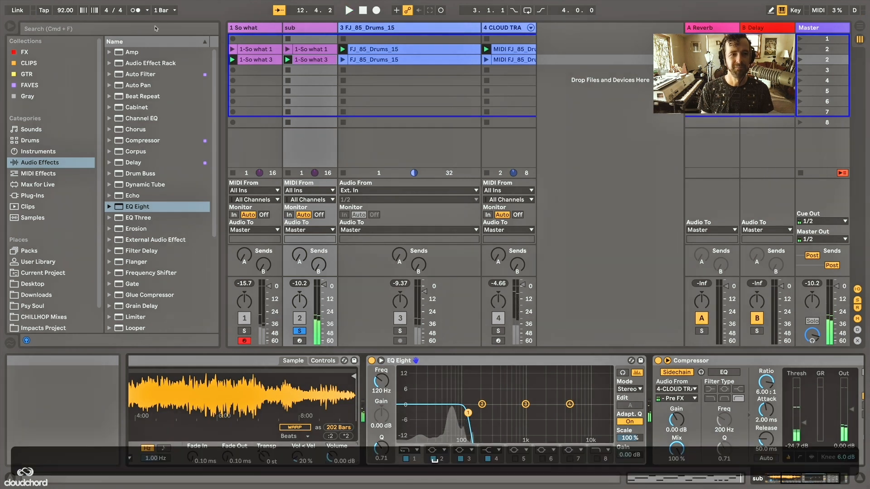
{"action": "type", "text": "com"}
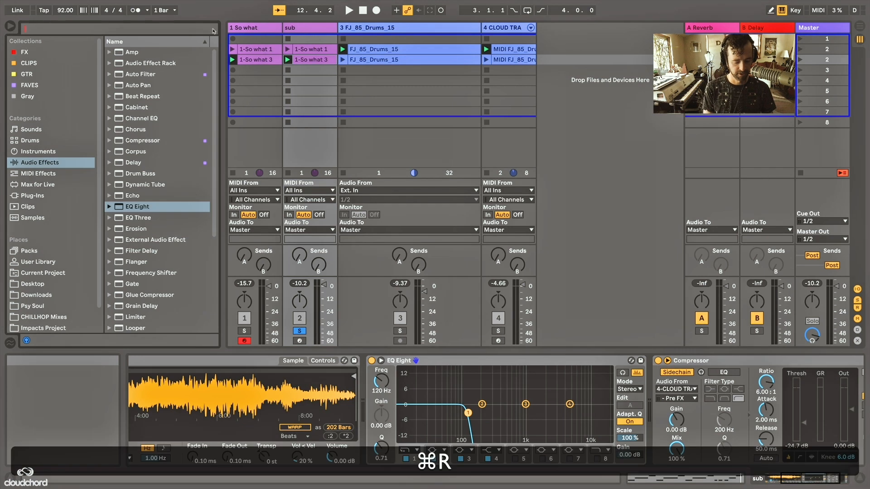
Search the browser for 'glue', expand Glue Compressor and select the Bass - Low Extender preset
{"action": "type", "text": "glue"}
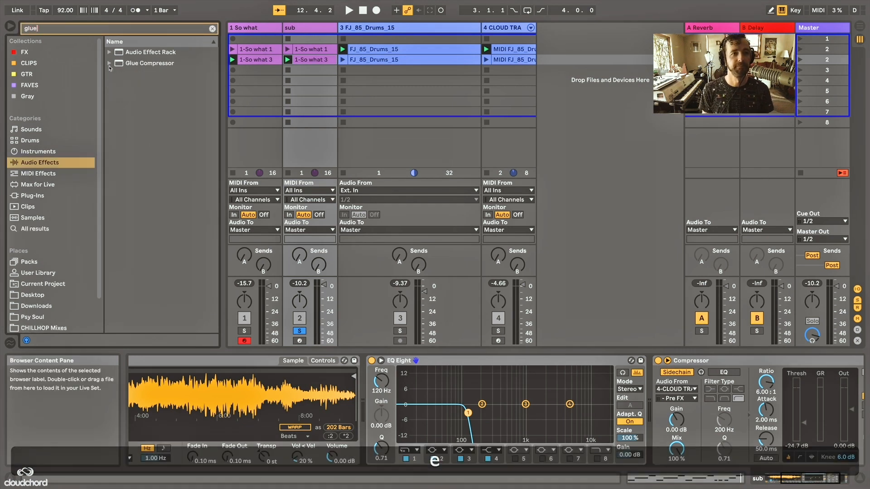
{"action": "left_click", "coordinate": [109, 63]}
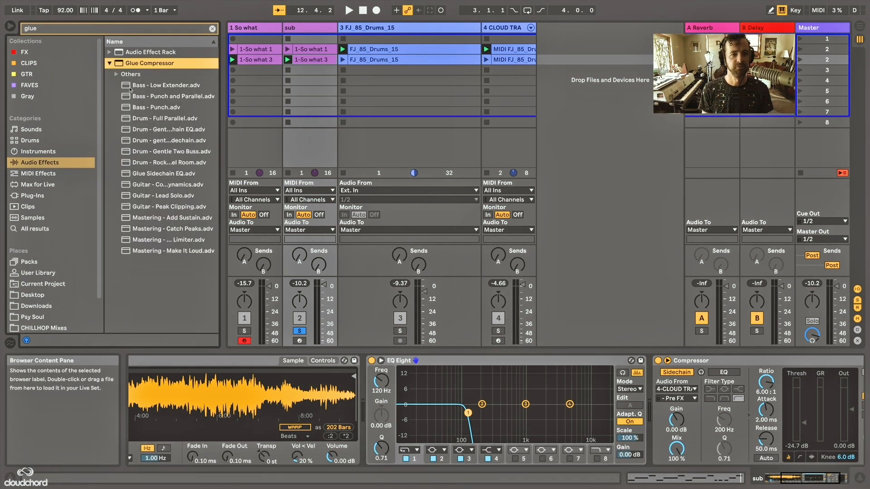
{"action": "left_click", "coordinate": [169, 85]}
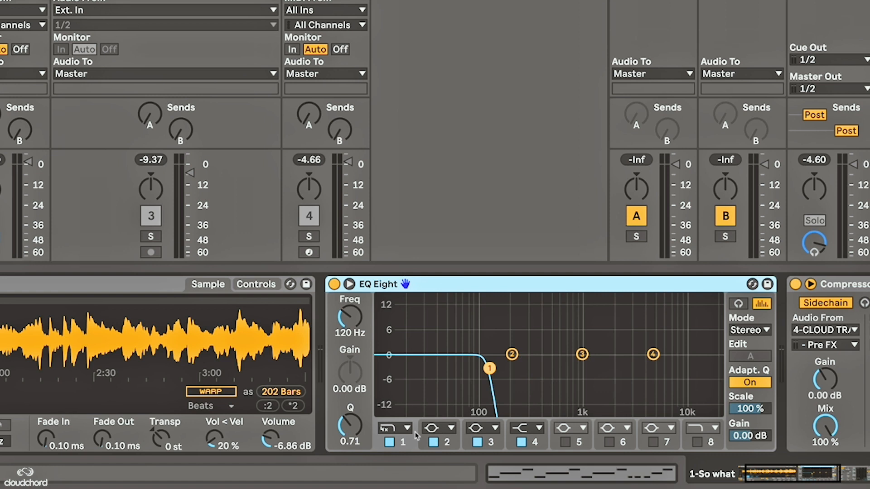
Make EQ Eight band 1 a 120 Hz high-pass filter and solo the So what track
{"action": "left_click", "coordinate": [395, 427]}
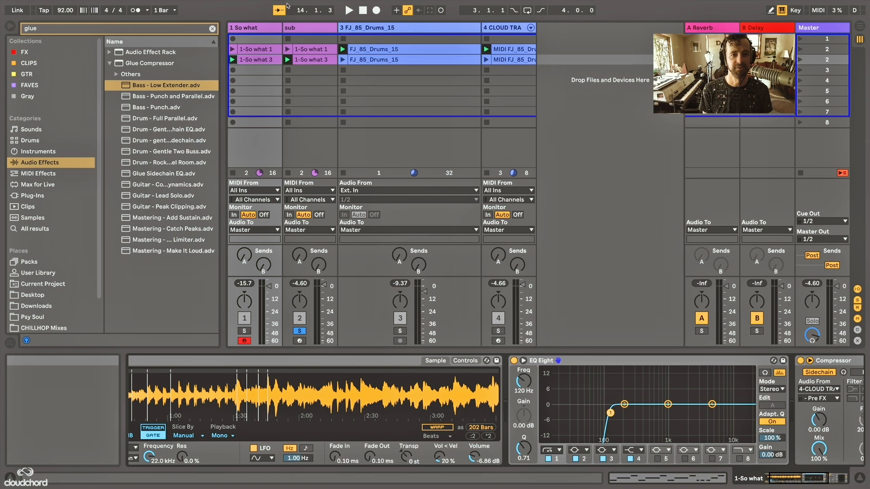
{"action": "mouse_move", "coordinate": [299, 331]}
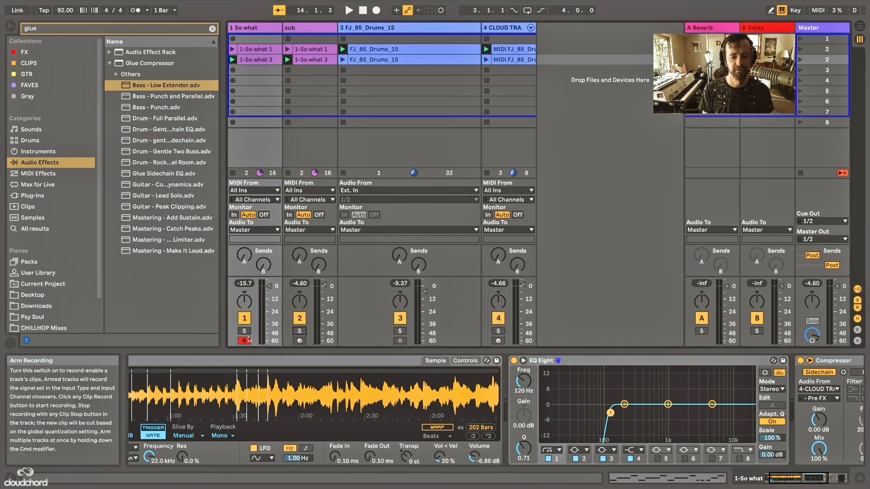
{"action": "left_click", "coordinate": [244, 332]}
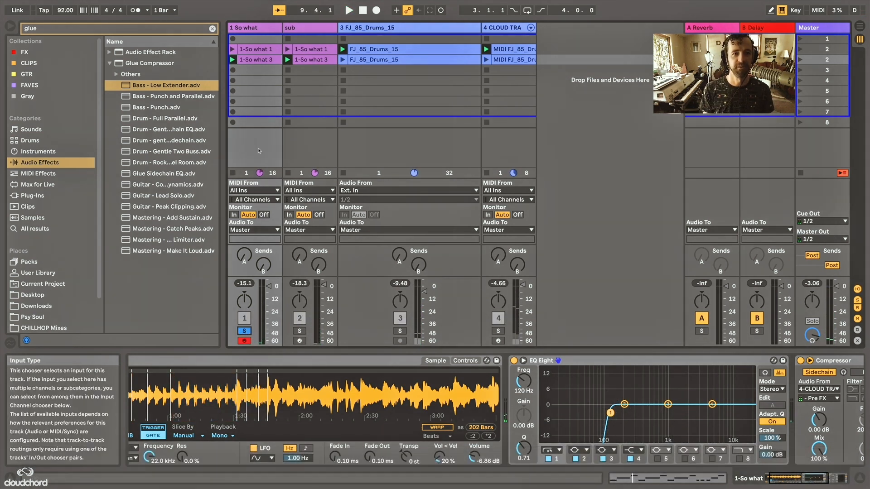
Unsolo the So what track and launch Scene 2 with sub, chops and drums
{"action": "left_click", "coordinate": [299, 331]}
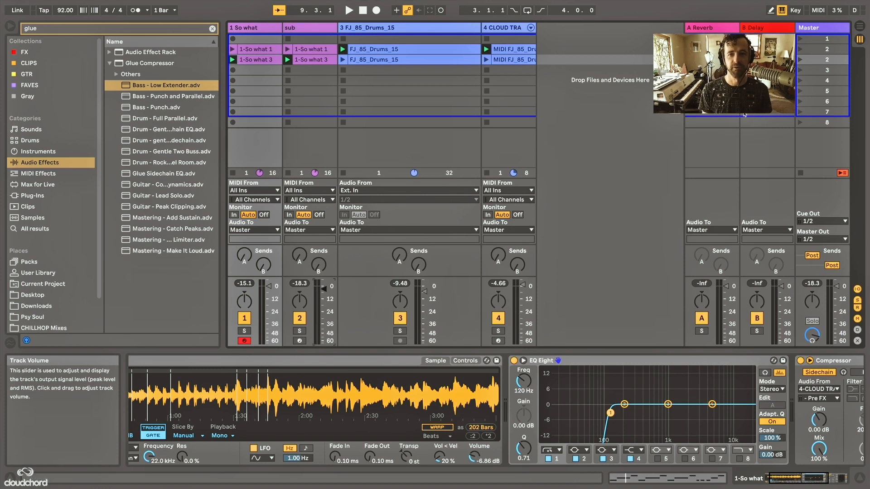
{"action": "left_click", "coordinate": [349, 10]}
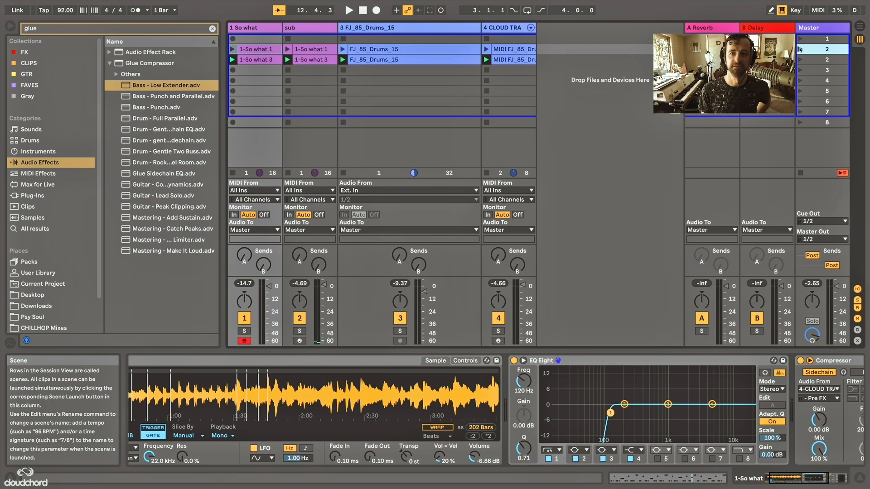
{"action": "left_click", "coordinate": [348, 10]}
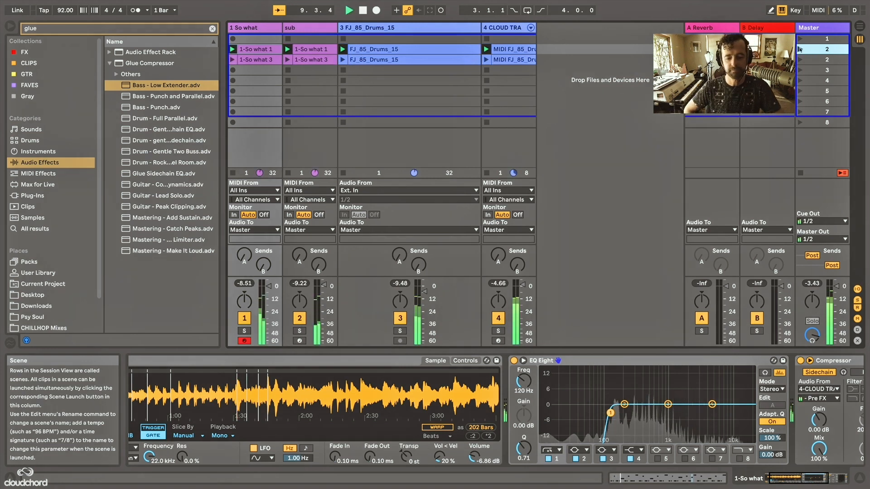